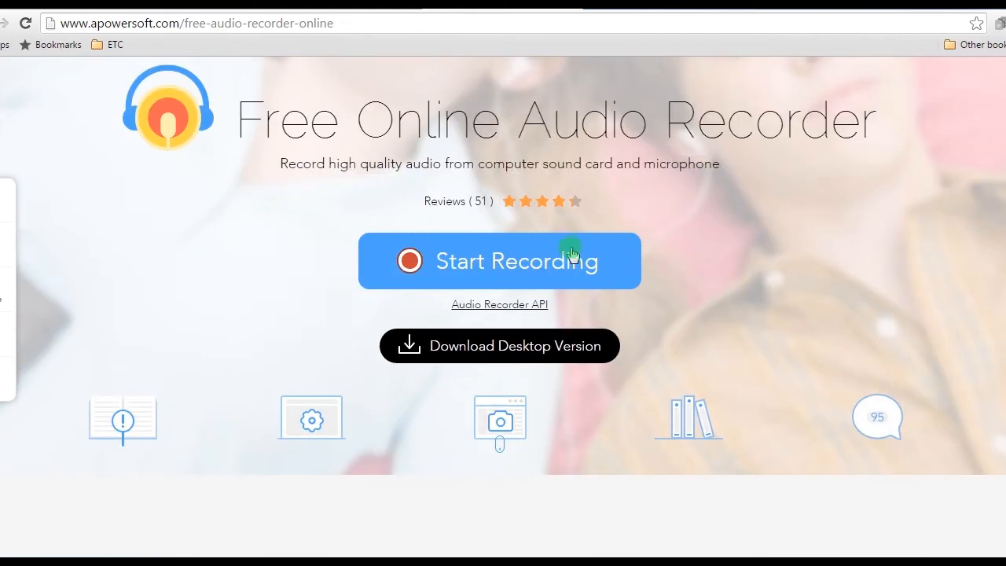
Start recording on the apowersoft page, pick an audio source, and let the launcher open the recorder.
left_click(499, 261)
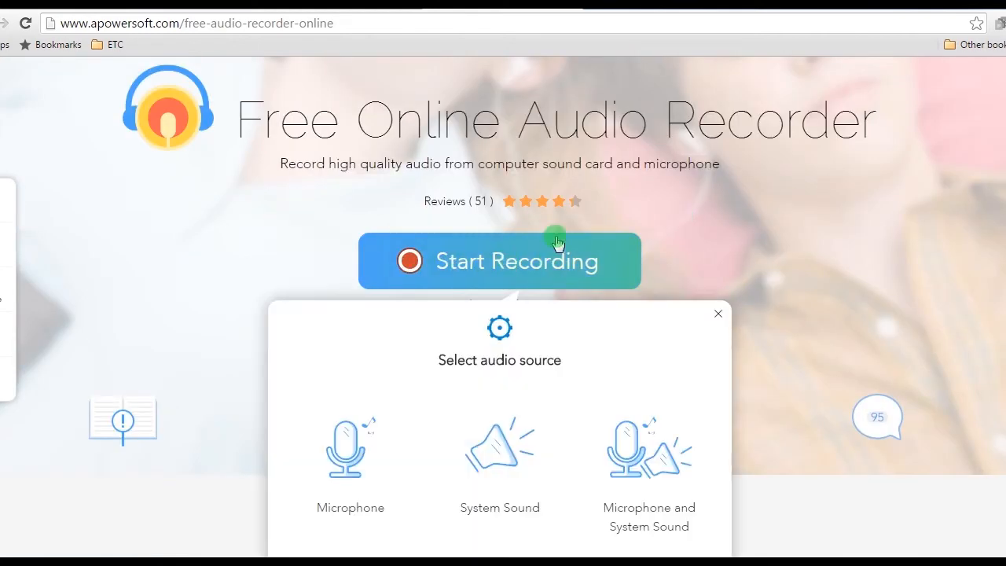
scroll("down", 3)
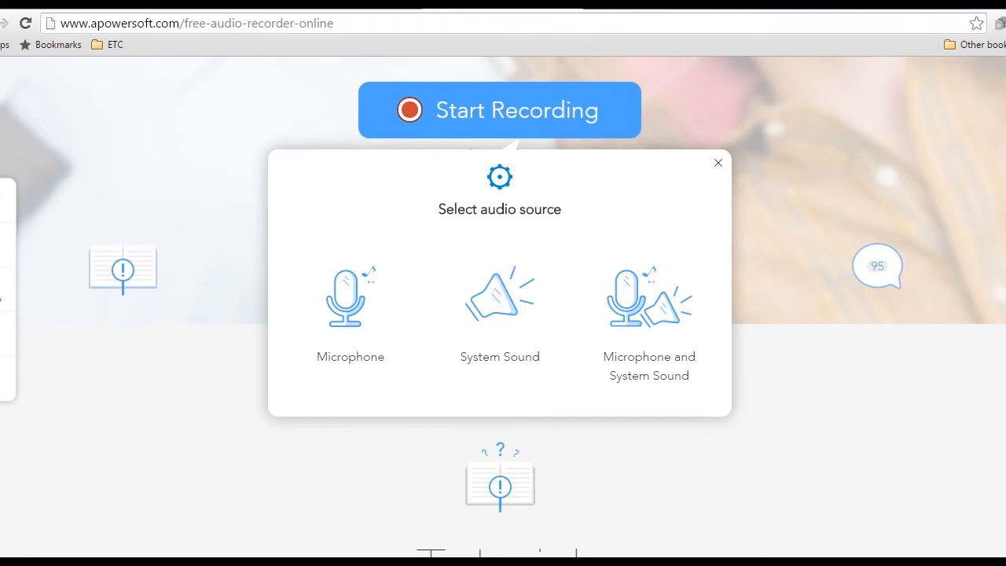
scroll("down", 3)
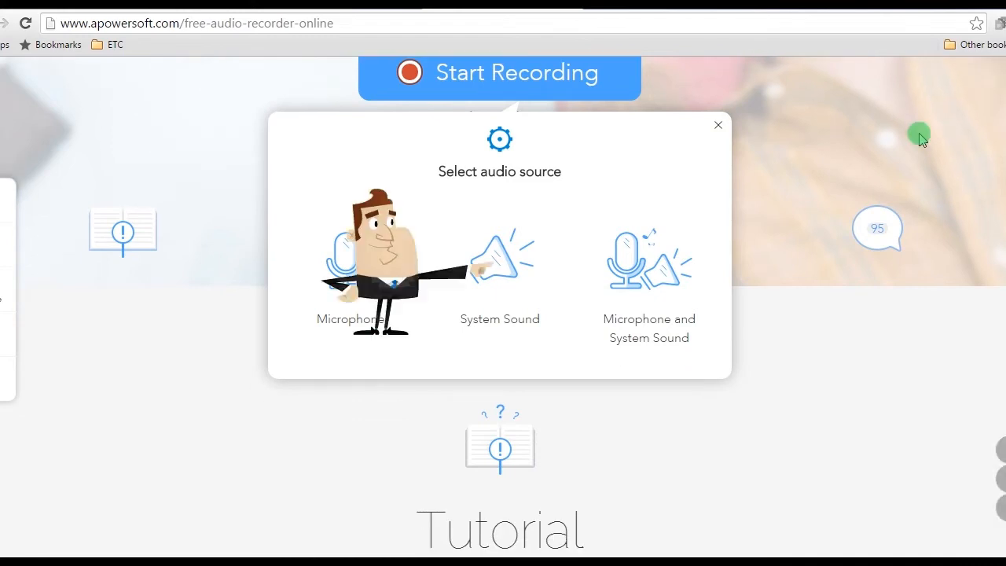
left_click(716, 125)
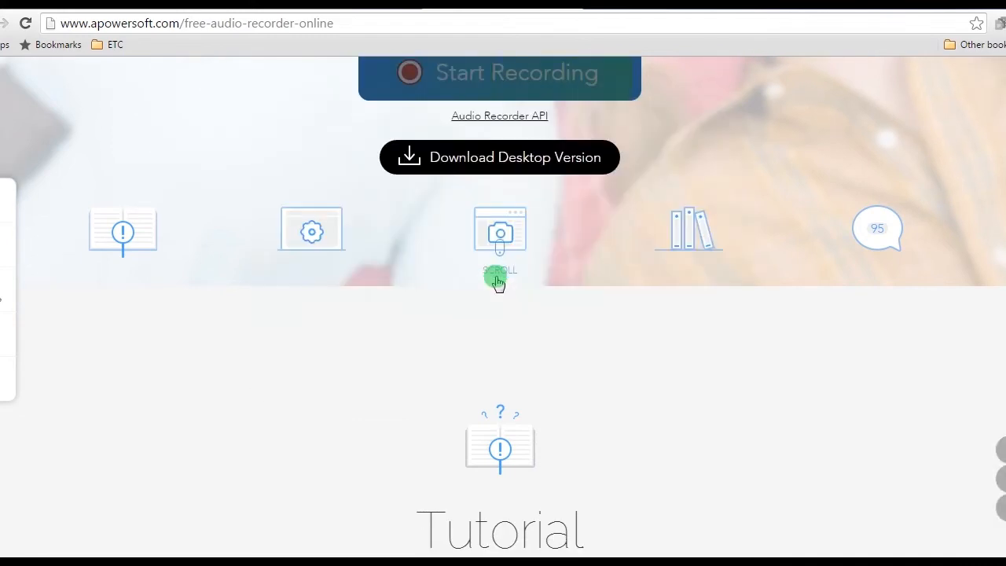
left_click(499, 72)
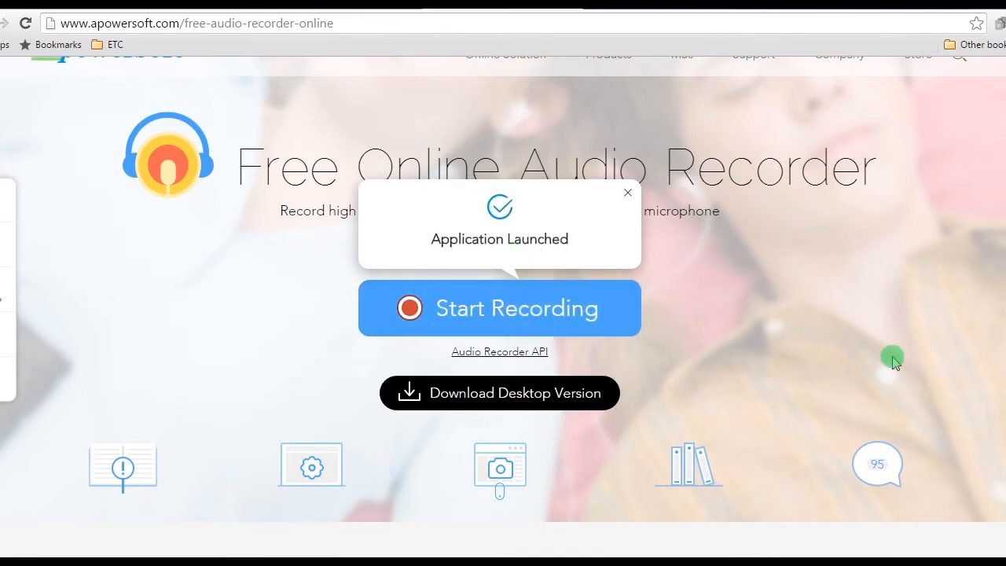
left_click(498, 307)
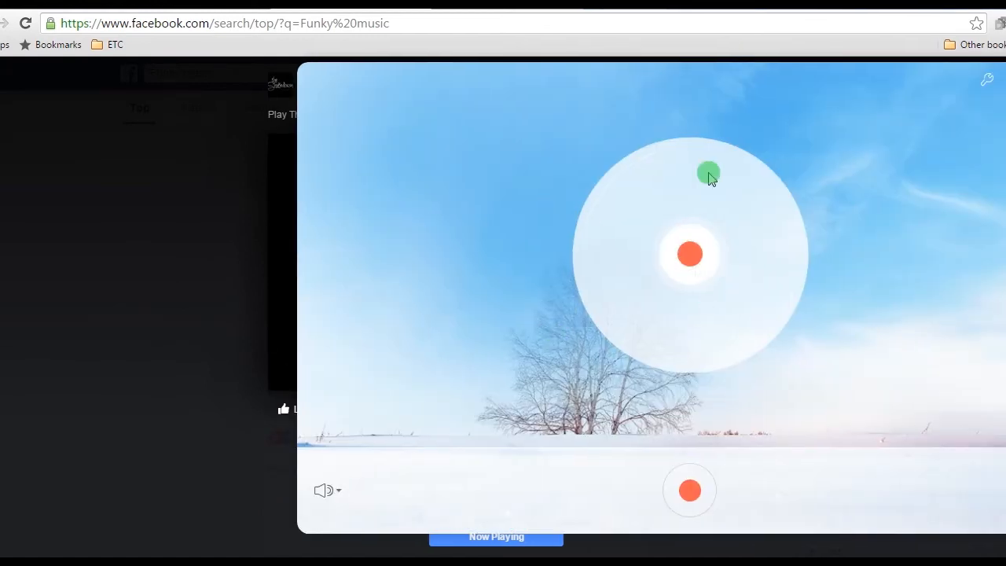
Record the playing Facebook funky music with the red record button.
left_click(689, 254)
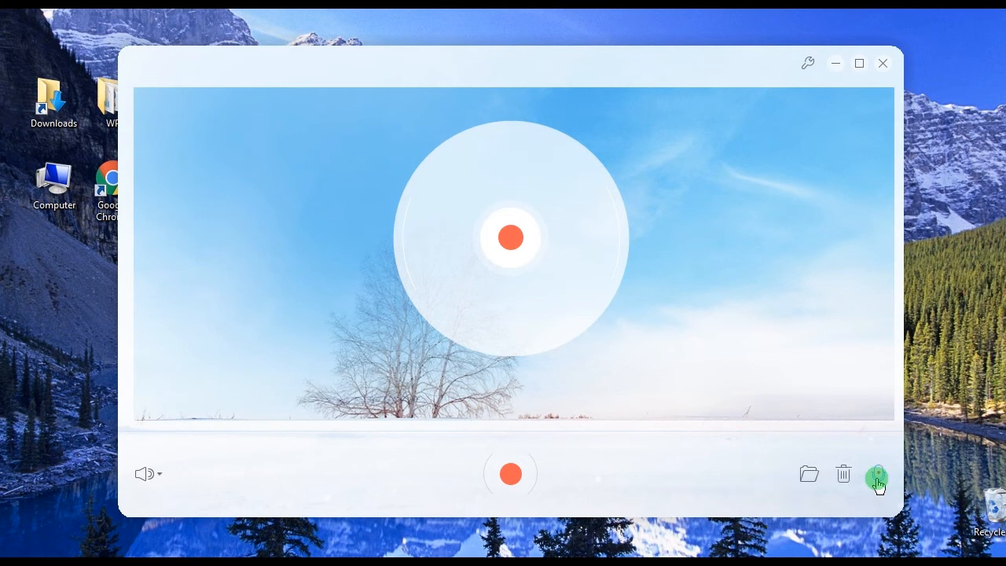
In the recordings list, play and pause the 19-second Track15, then open its Recording folder.
left_click(876, 474)
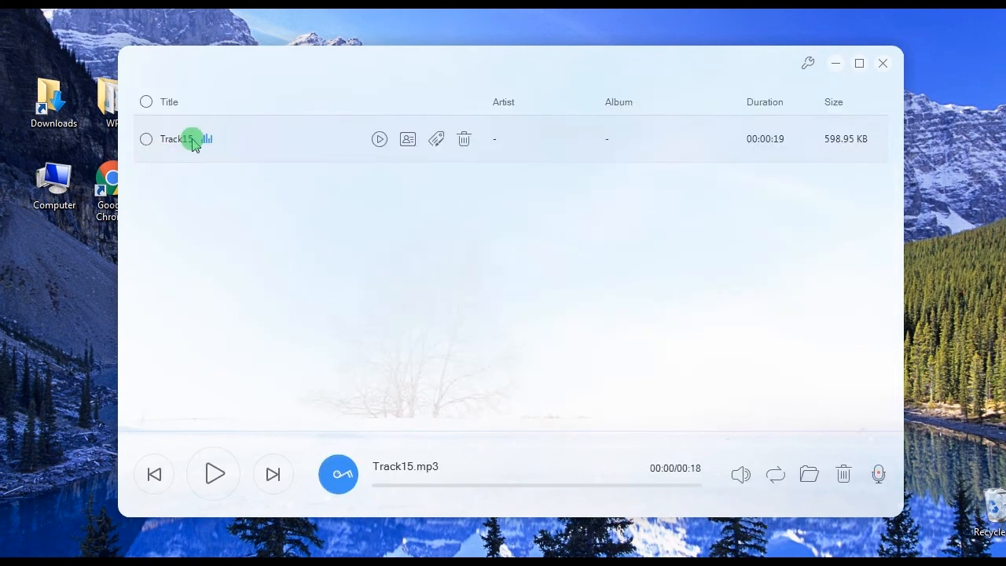
left_click(145, 140)
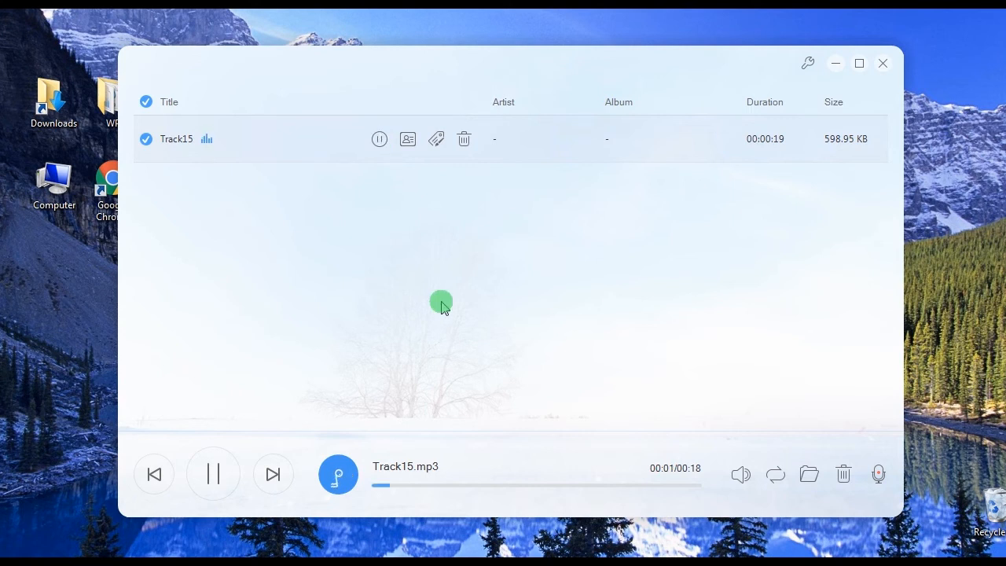
mouse_move(554, 390)
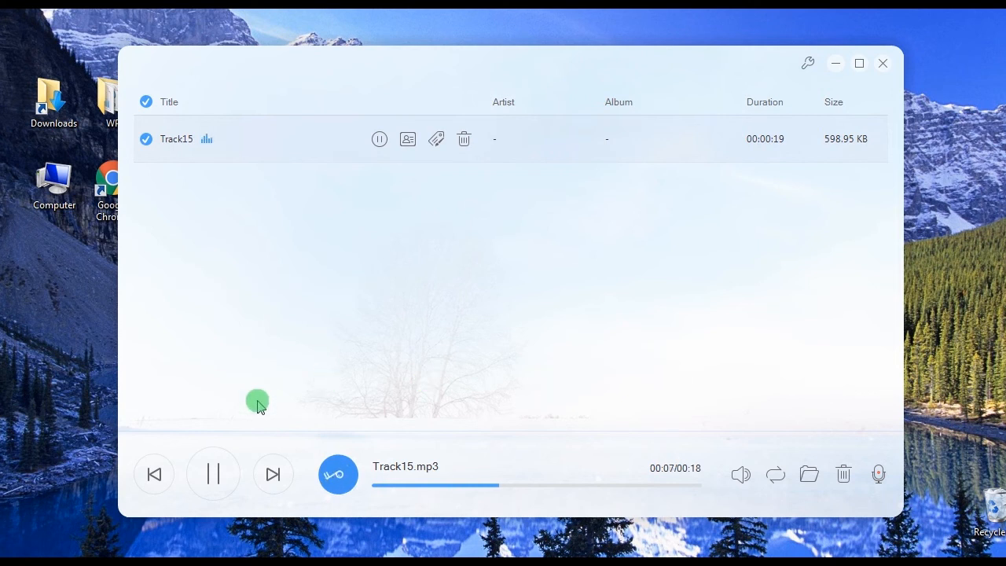
left_click(213, 473)
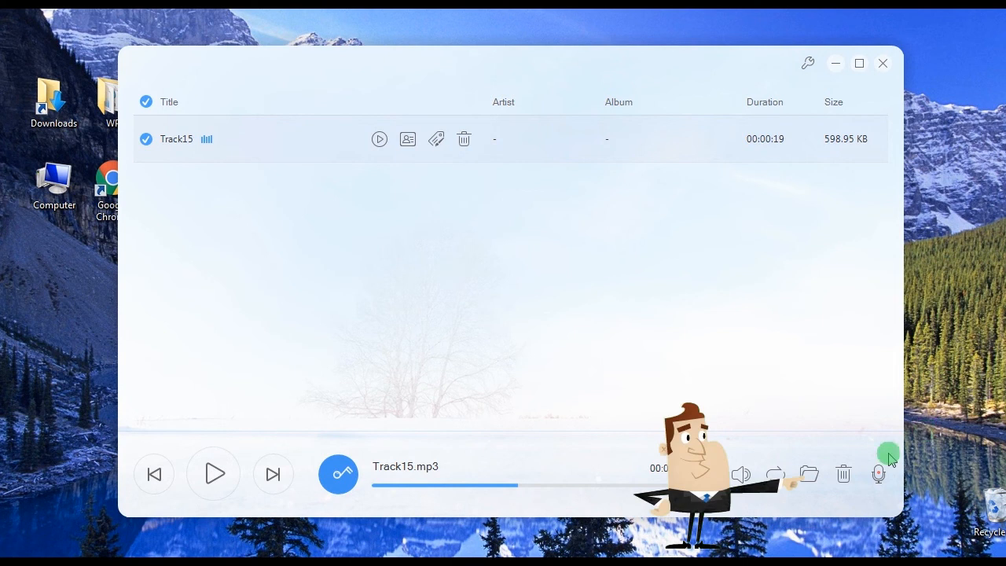
left_click(810, 473)
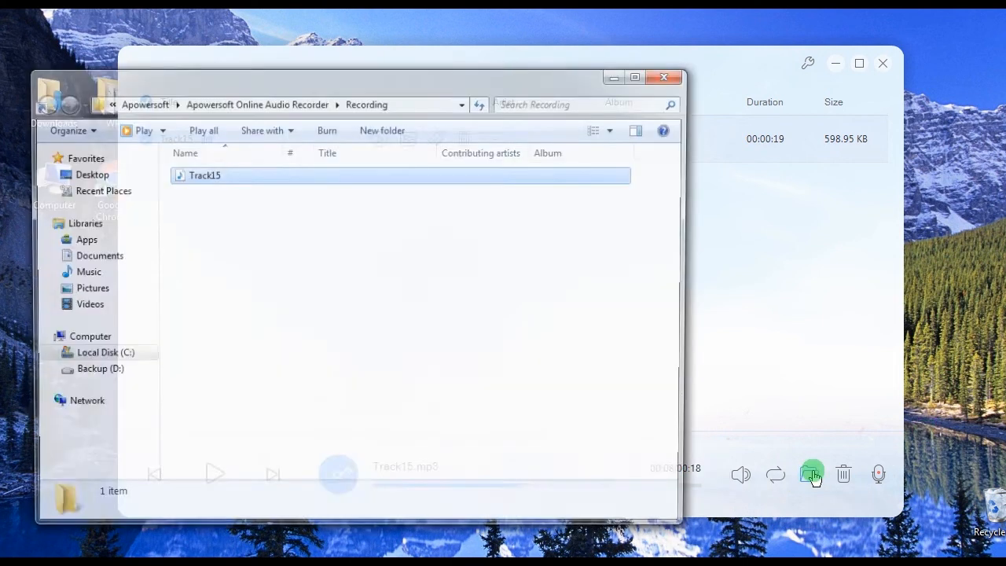